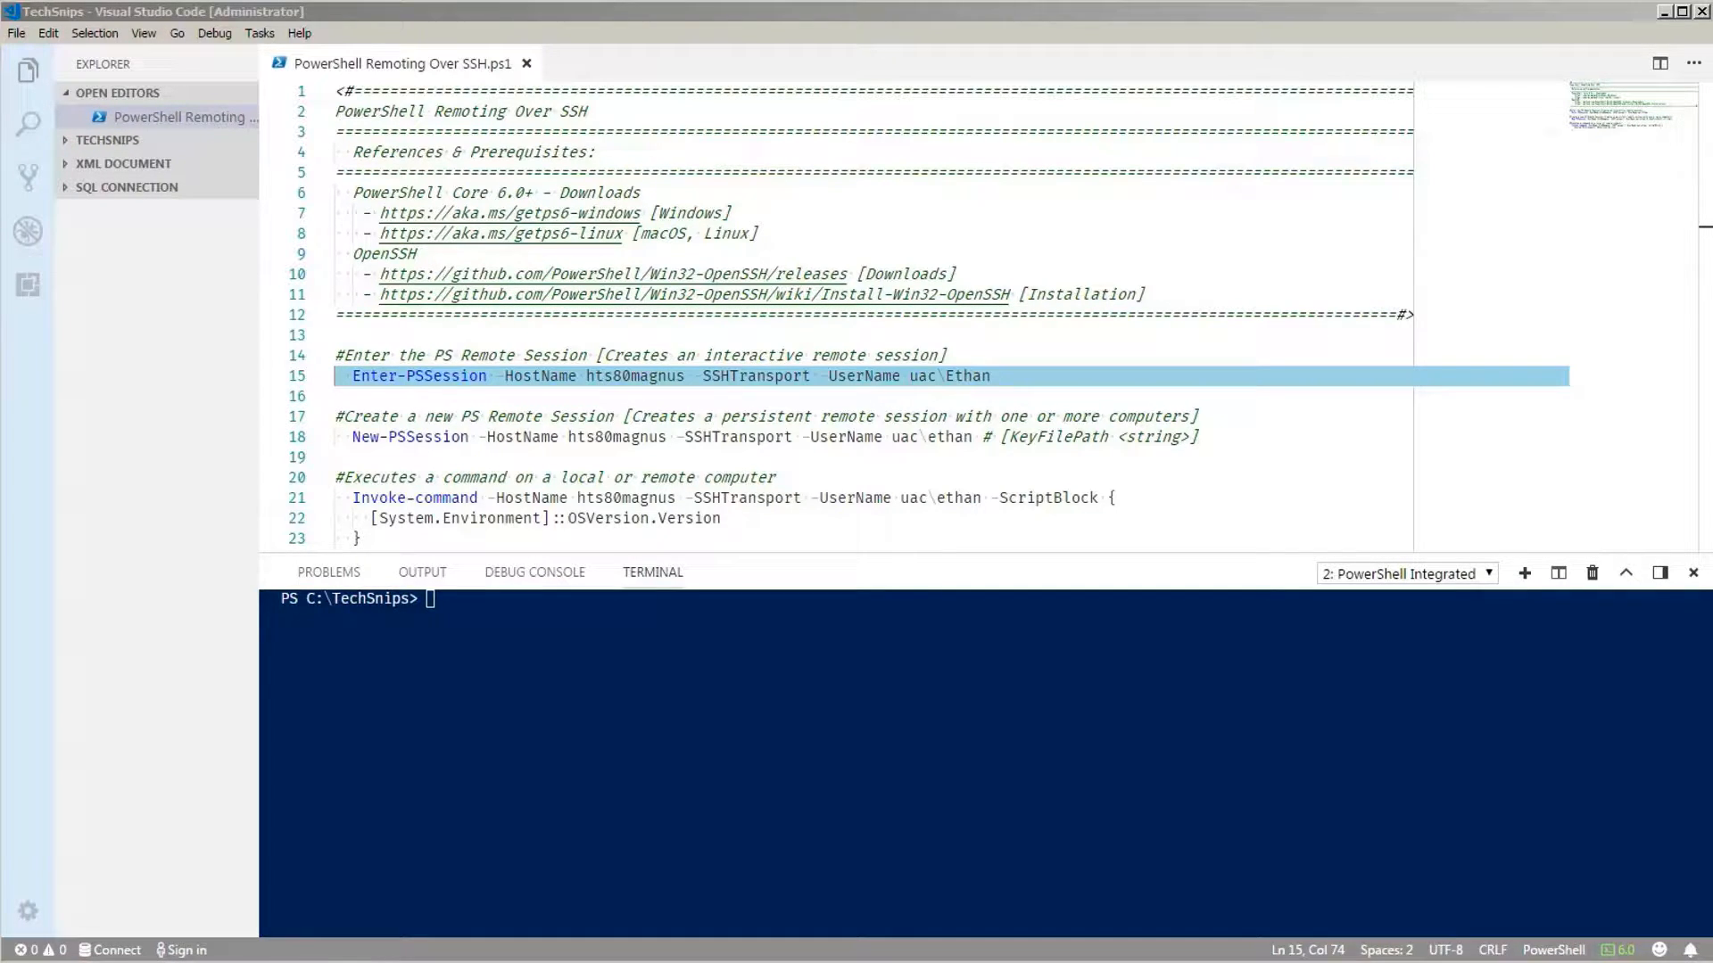
Connect to hts80magnus with Enter-PSSession, enter the password, and list Documents with ls.
{"action": "double_click", "coordinate": [386, 254]}
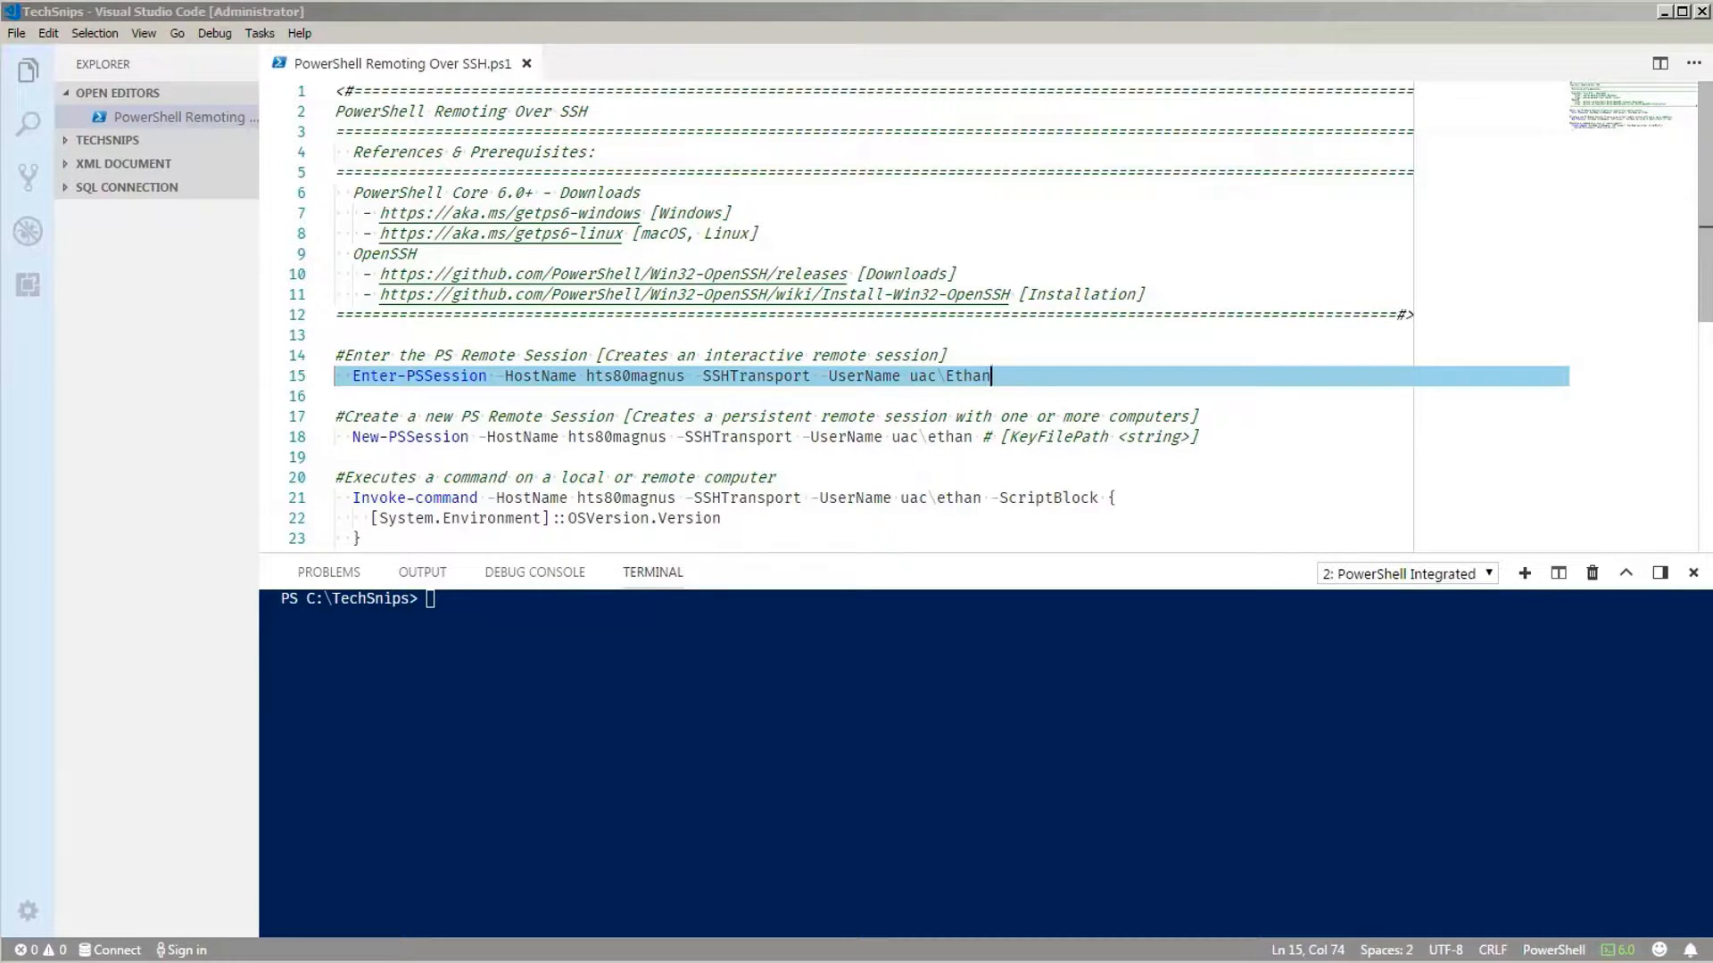
{"action": "key", "text": "Enter"}
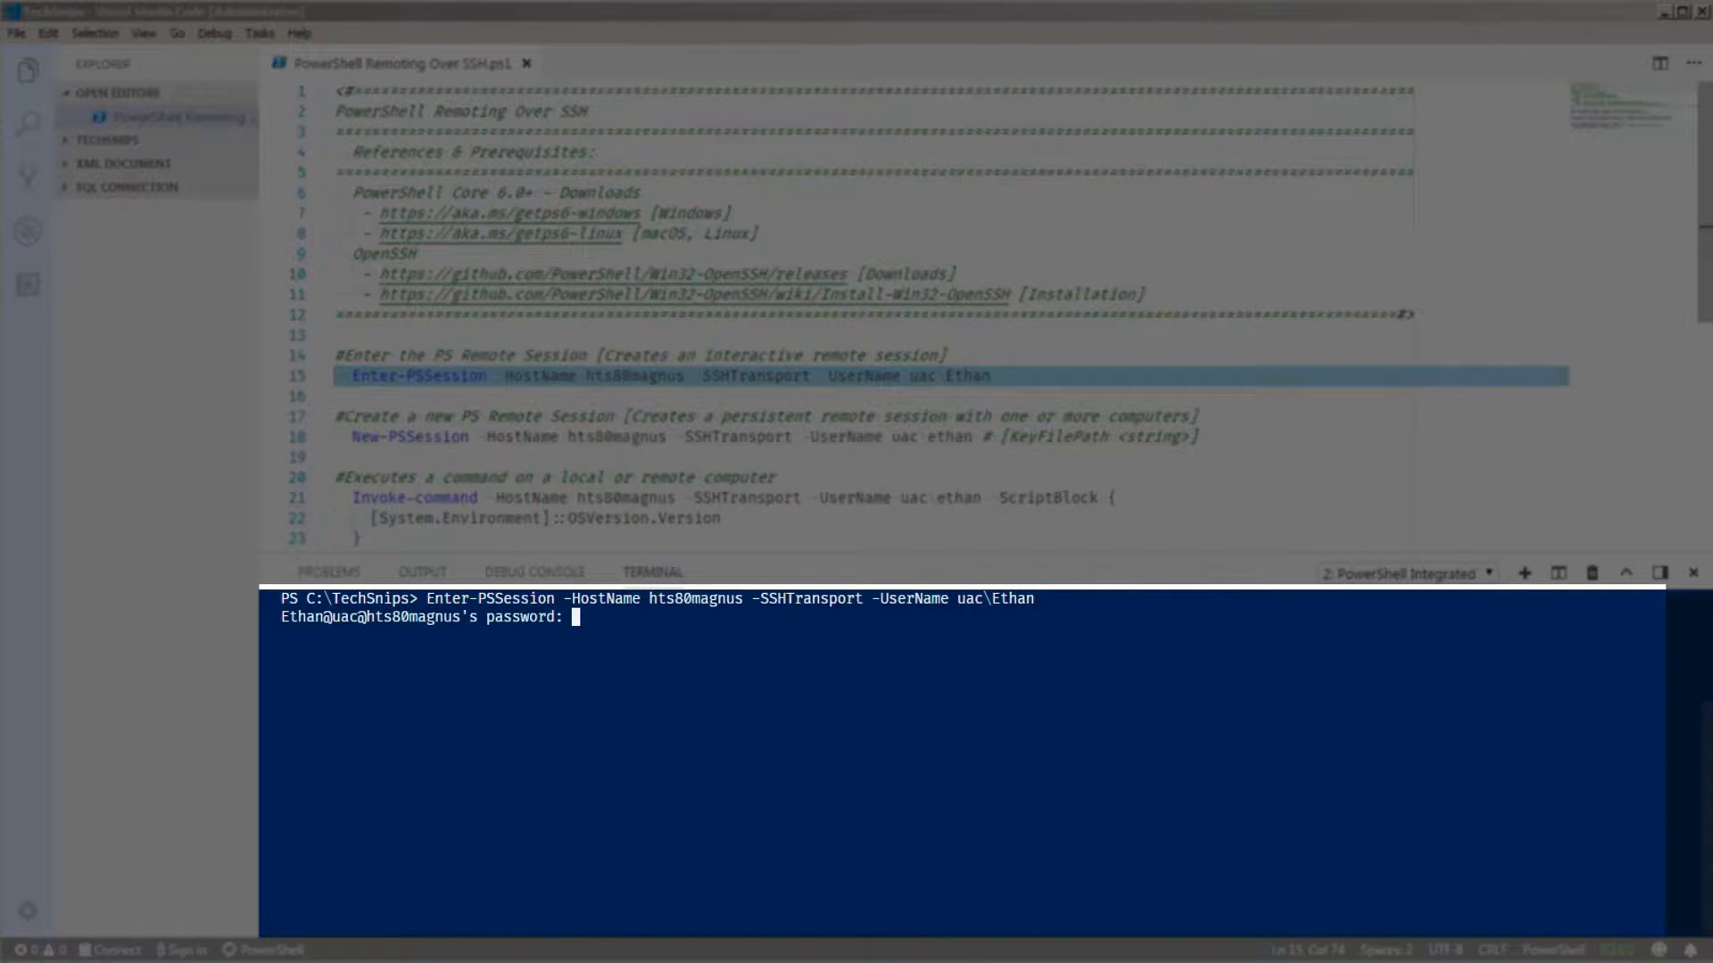
{"action": "key", "text": "Enter"}
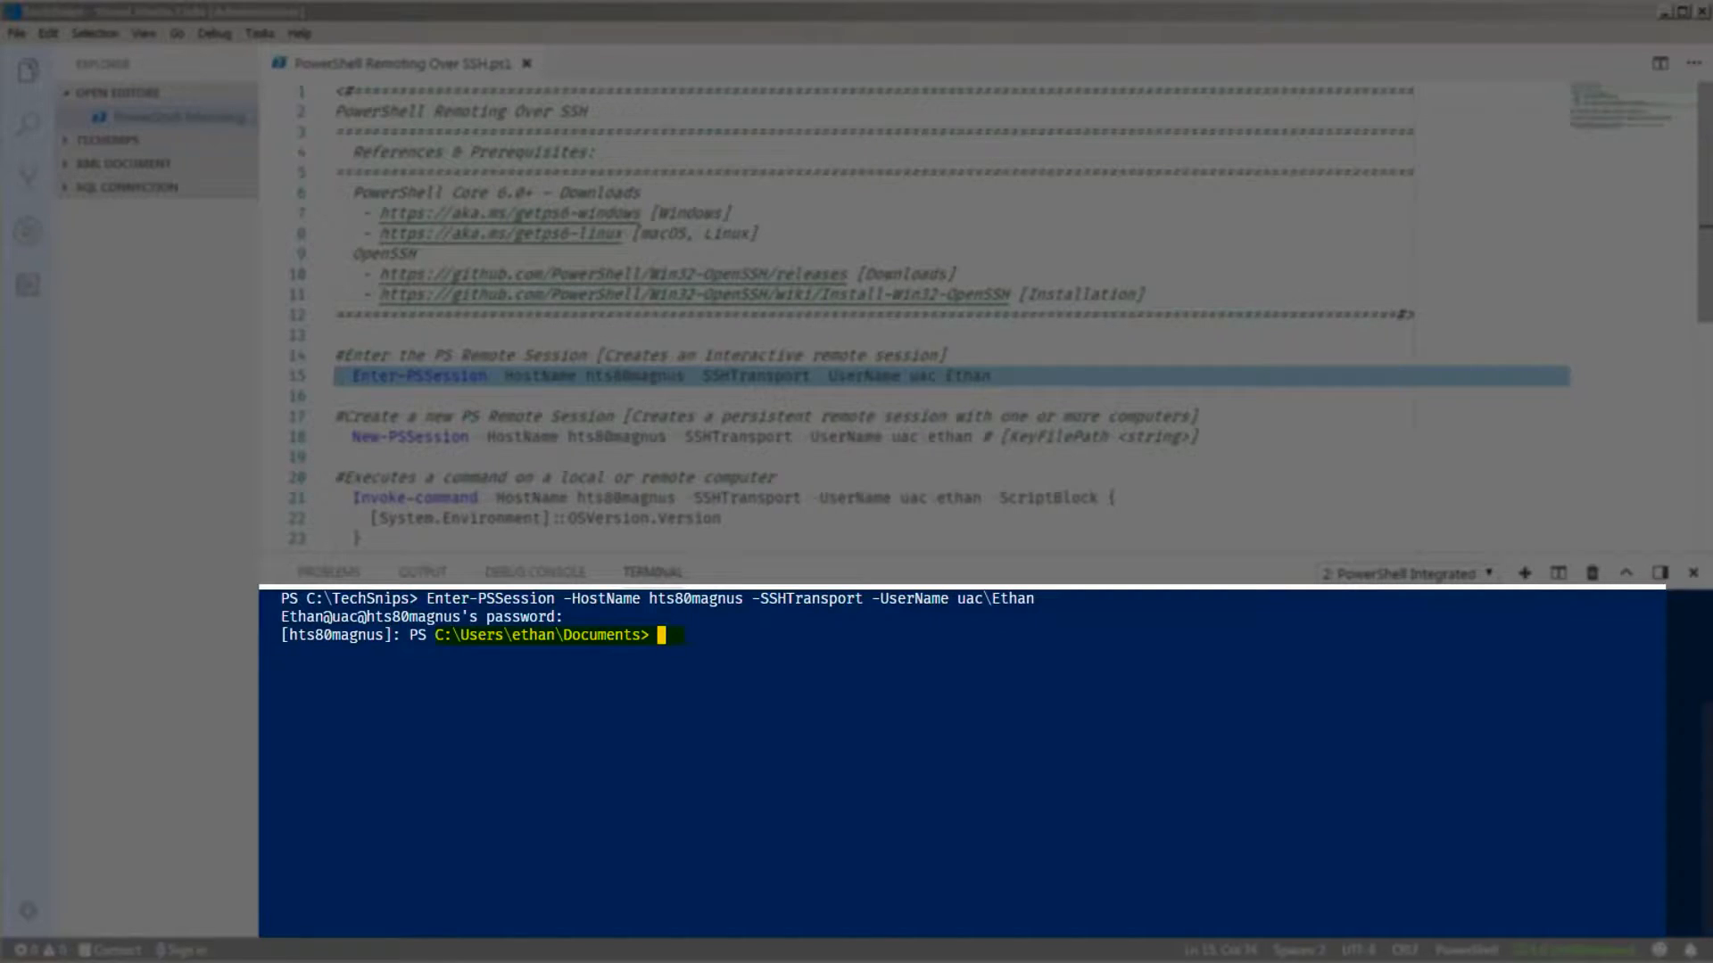
{"action": "type", "text": "ls"}
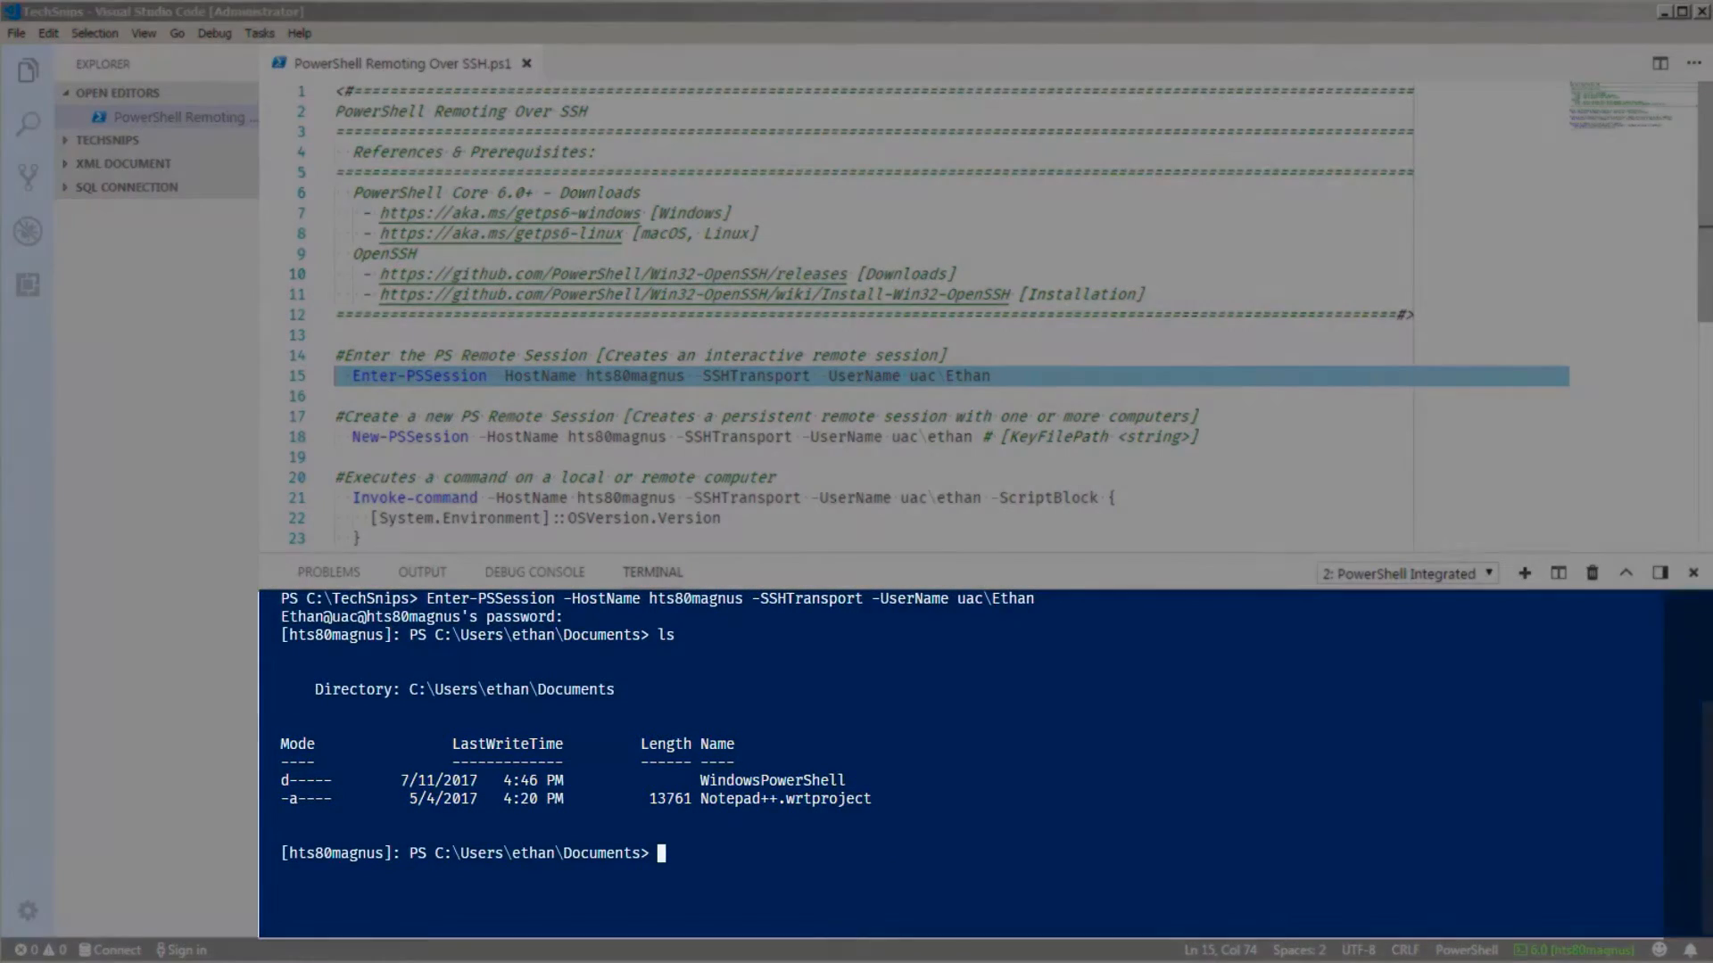
Type Exit-PSSession to leave the interactive remote session.
{"action": "type", "text": "exit-"}
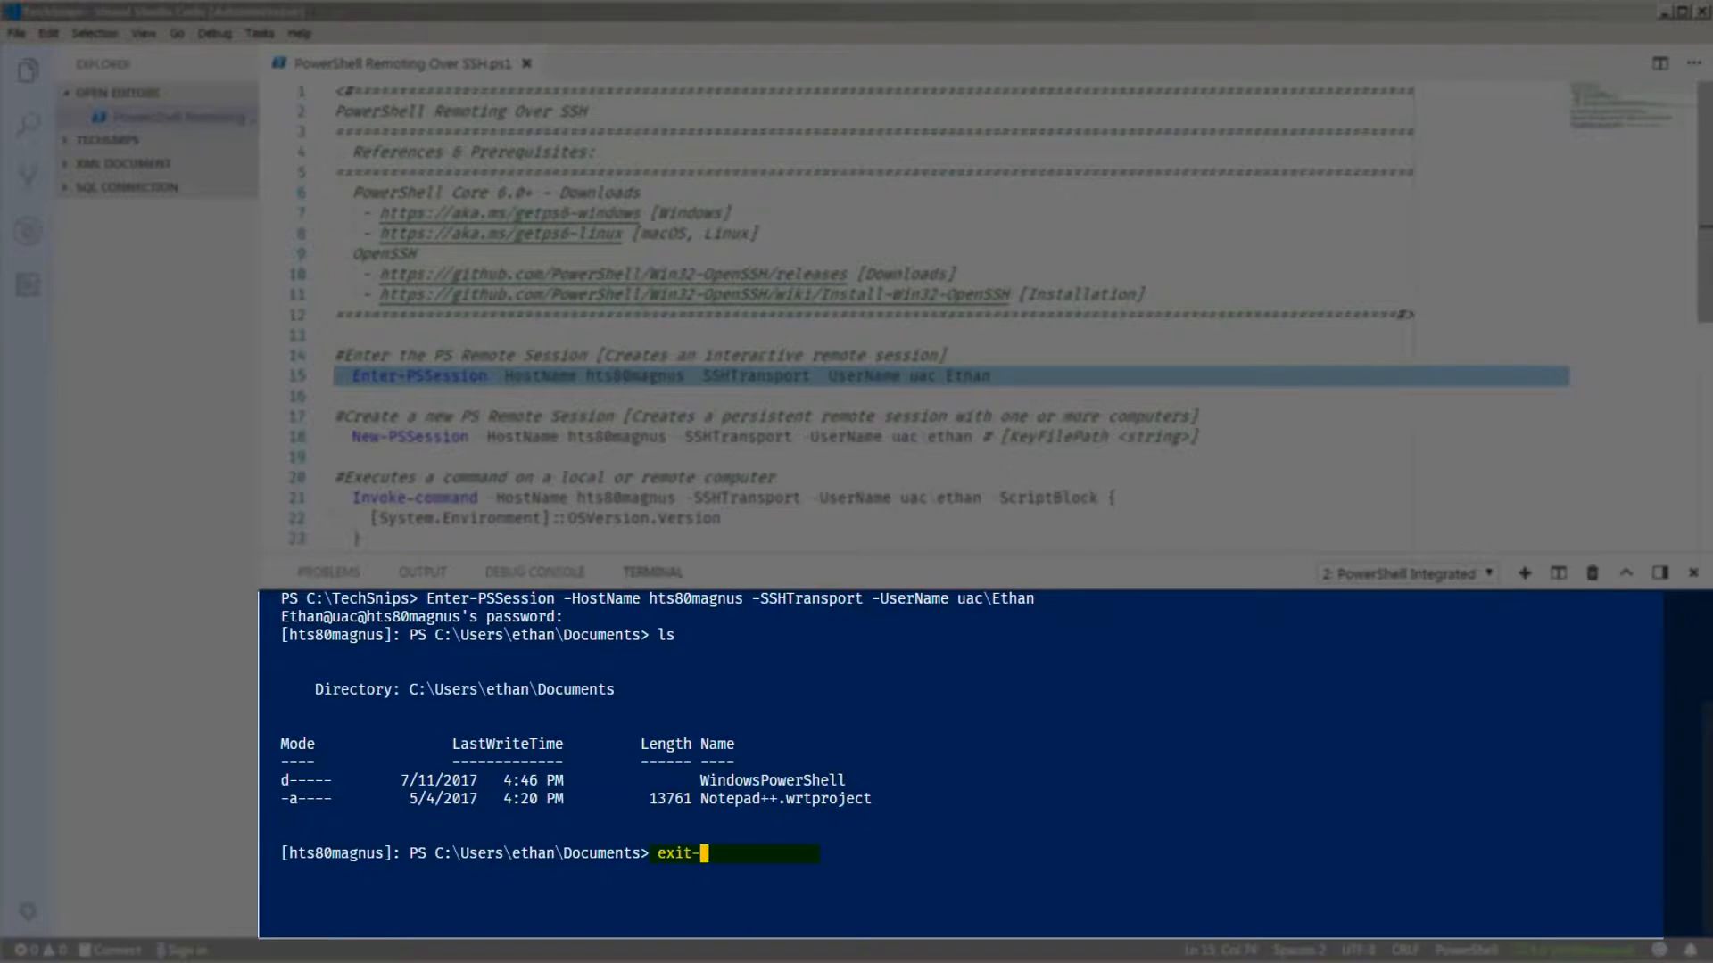
{"action": "type", "text": "Exit-PSSession"}
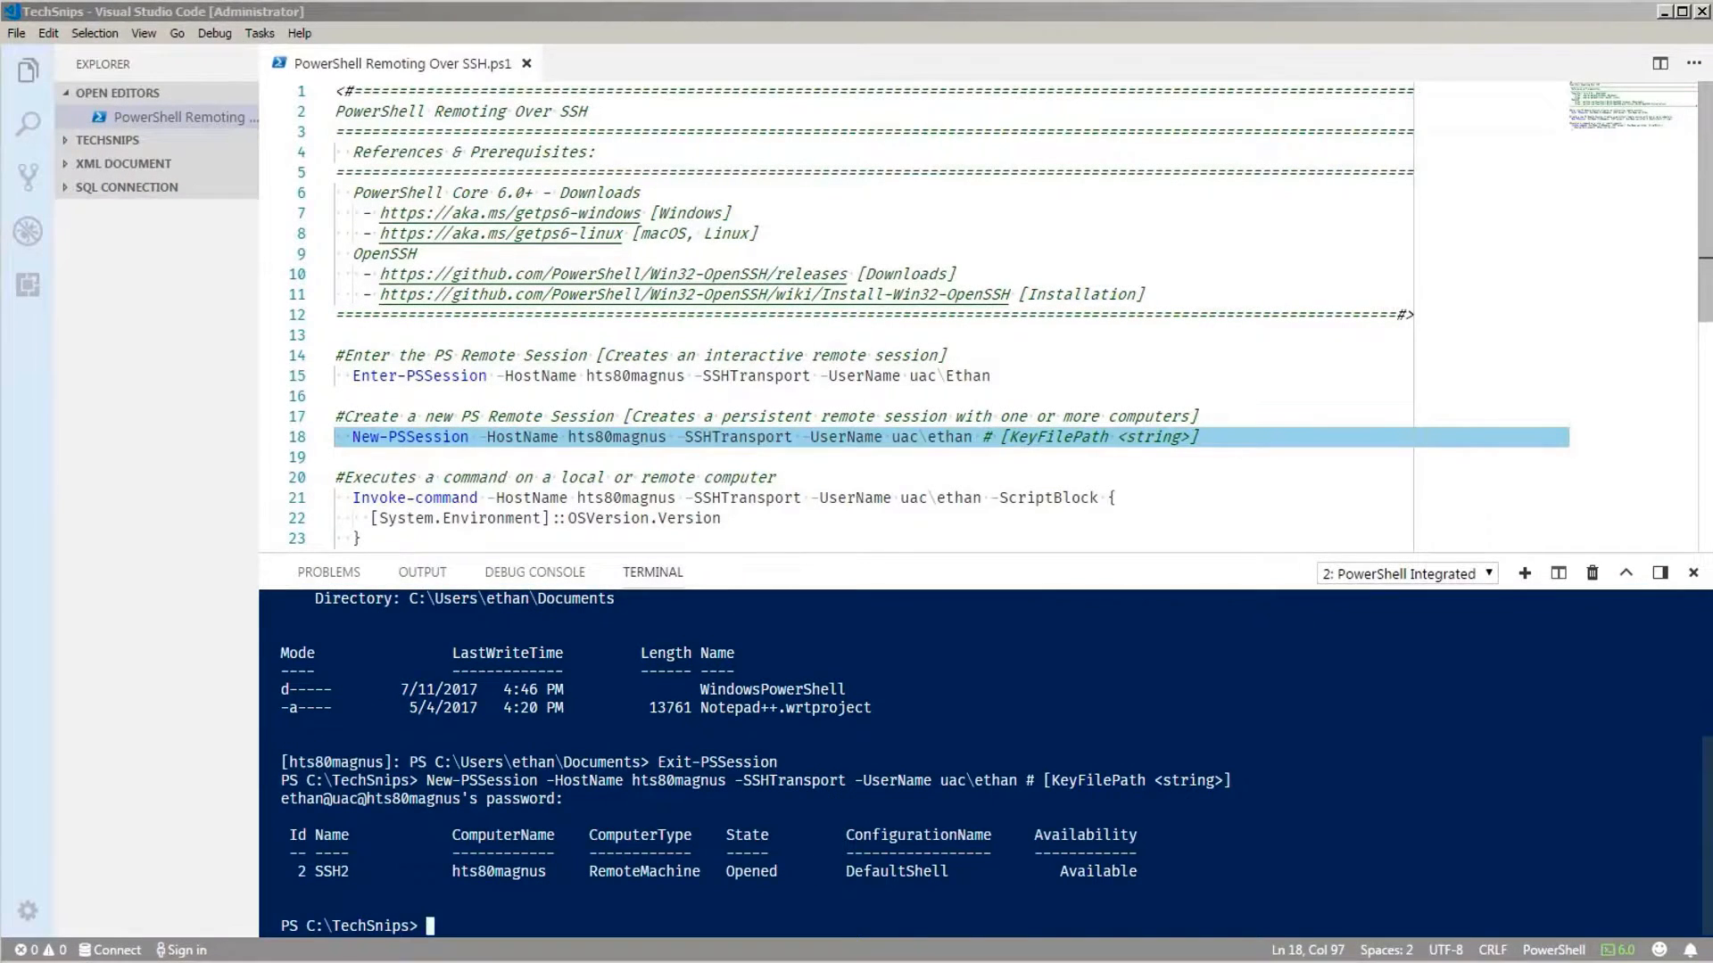
Run Get-PSSession to list current sessions, showing SSH2 Opened and Available.
{"action": "type", "text": "Get-P"}
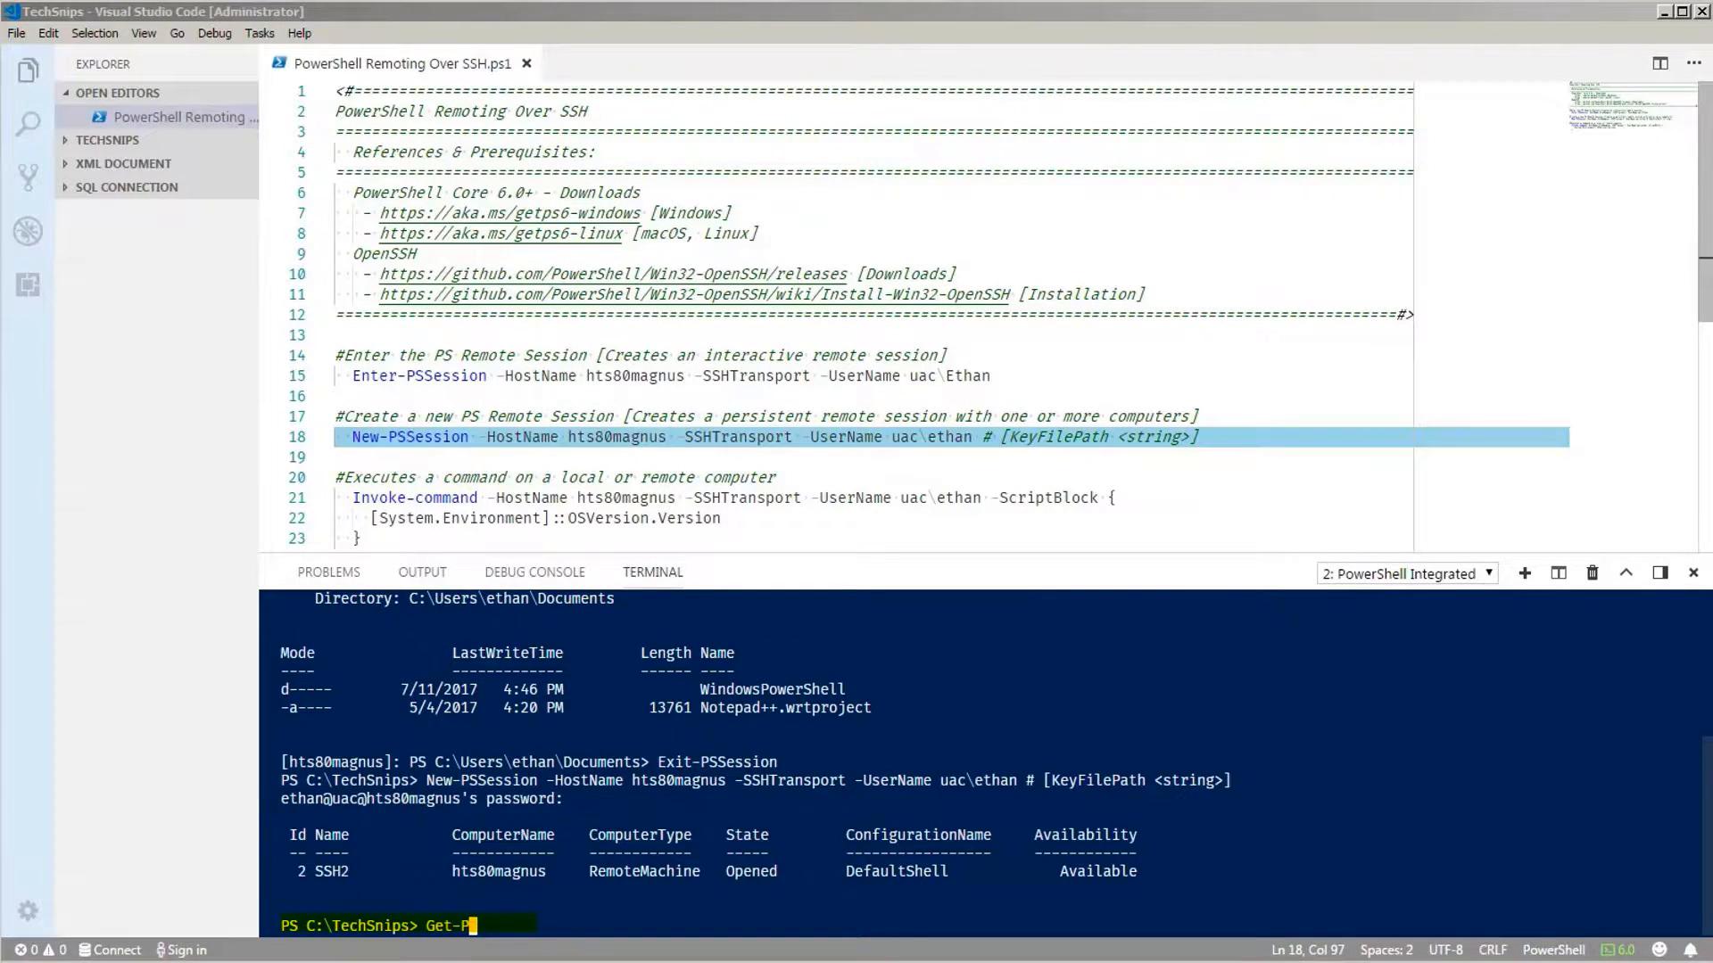
{"action": "type", "text": "SSession"}
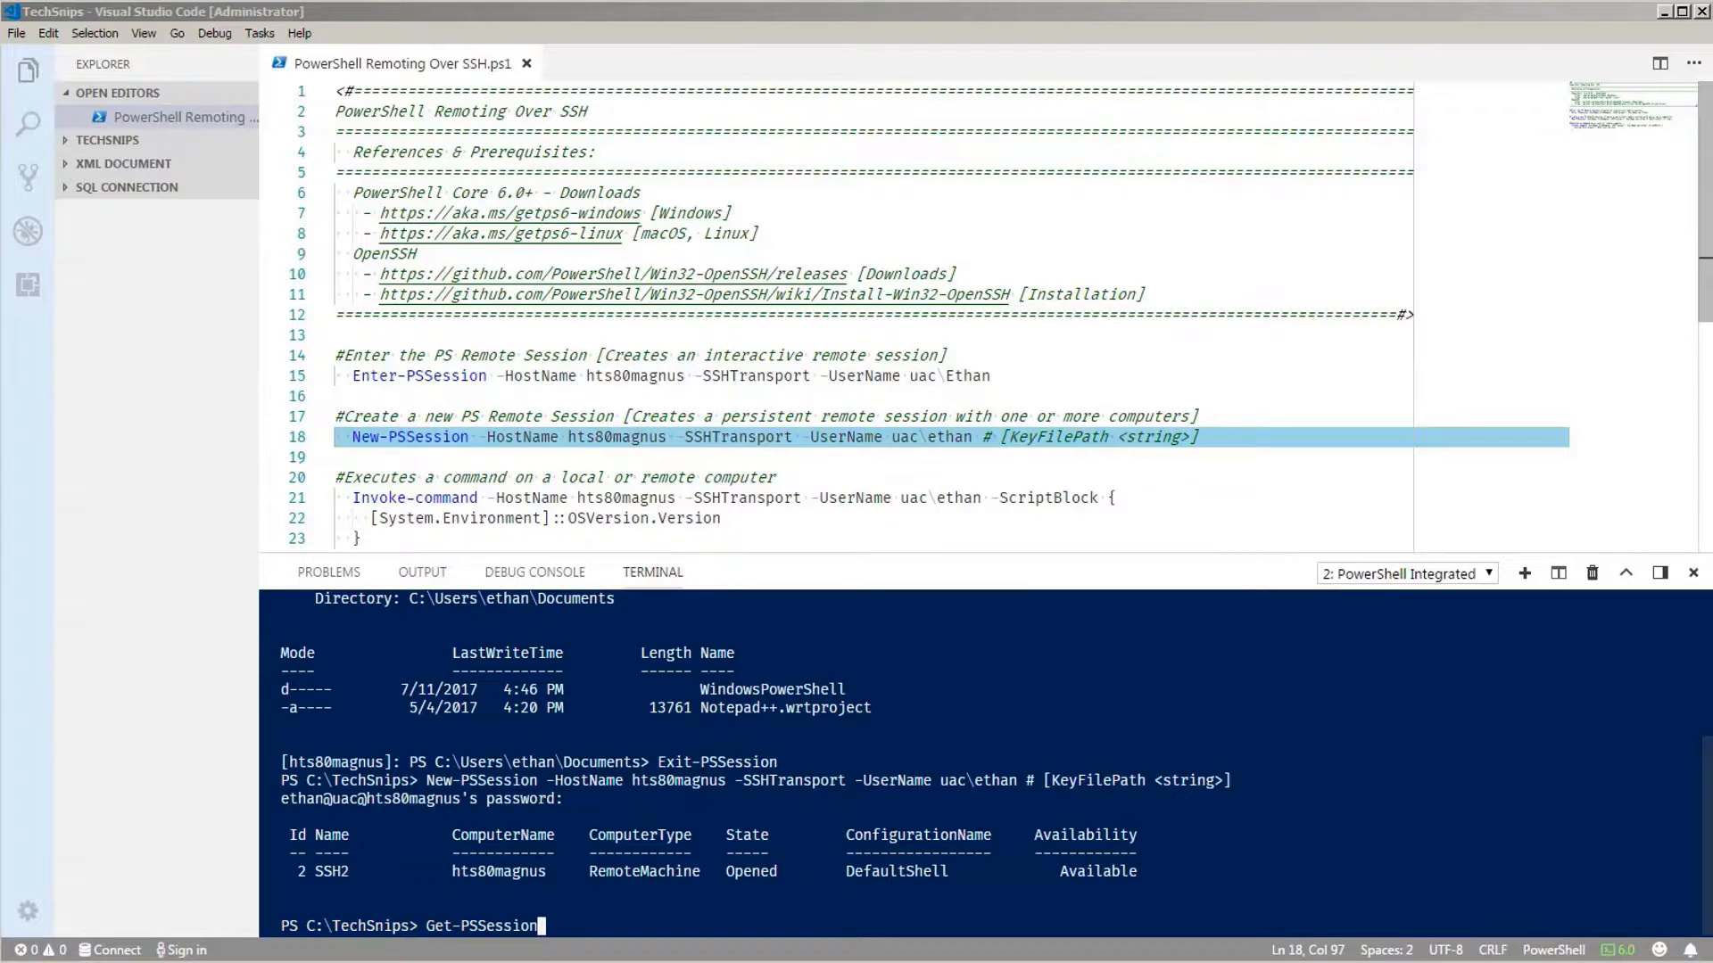
{"action": "key", "text": "Enter"}
{"action": "type", "text": "Remove-PSSession"}
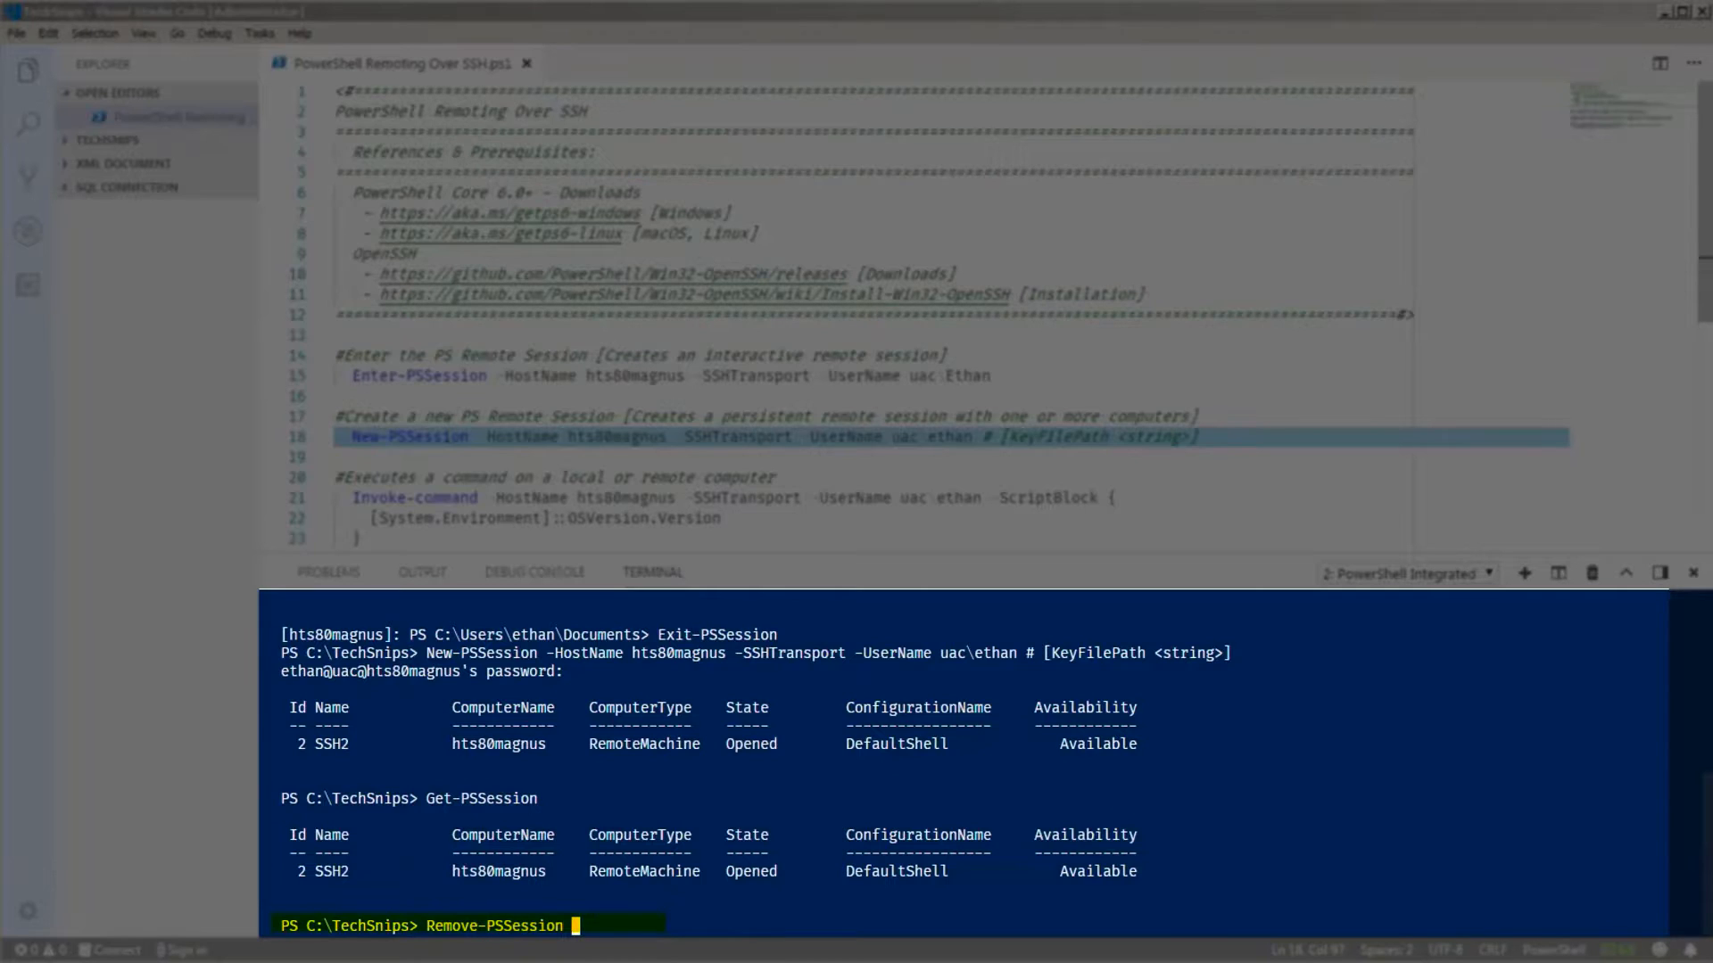
Remove session ID 2, verify with Get-PSSession, then run Invoke-command against hts80magnus.
{"action": "type", "text": "-ID 2"}
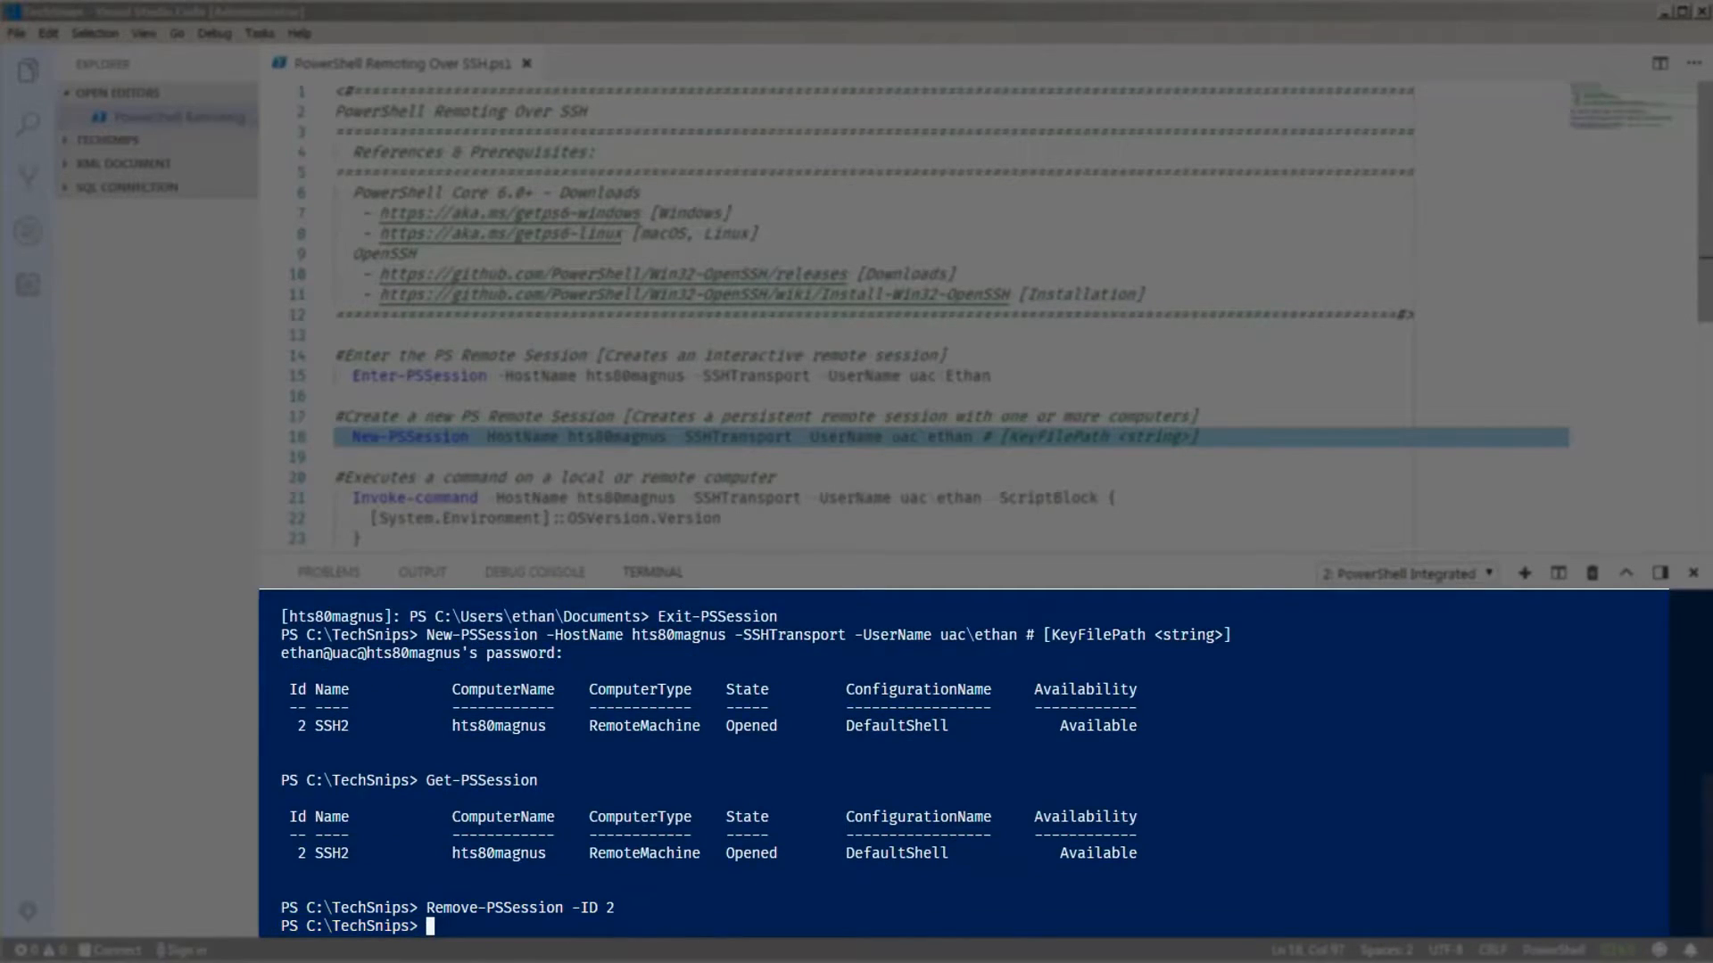
{"action": "type", "text": "Get-PSSession"}
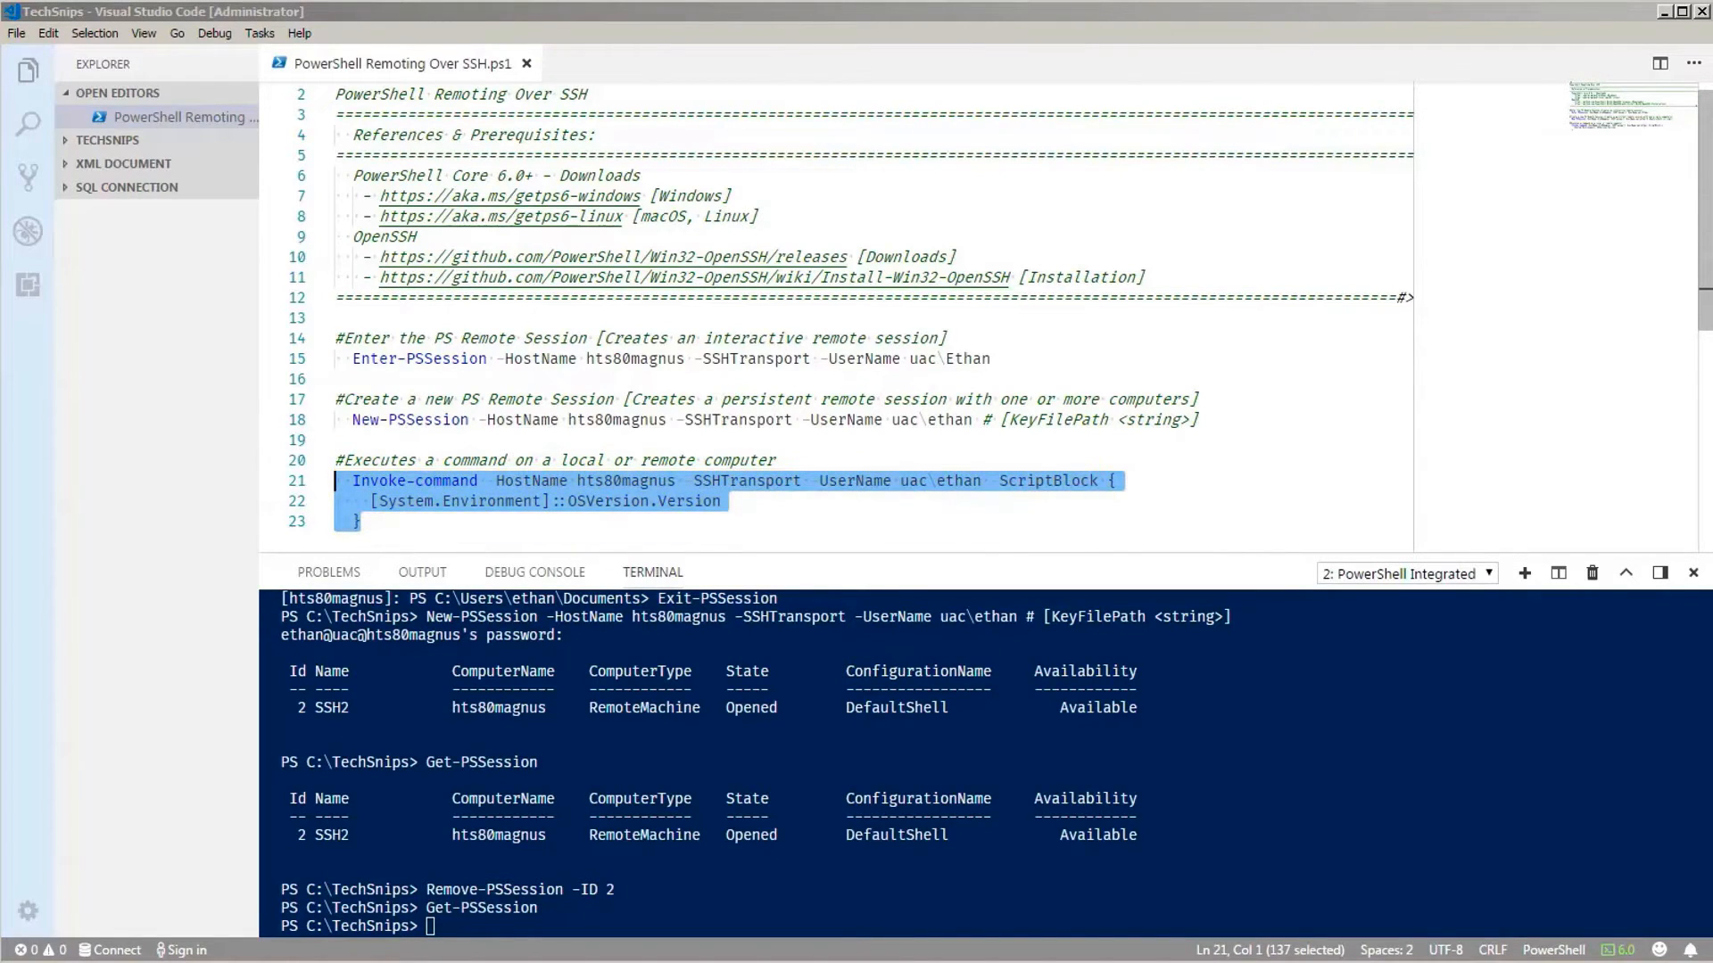
{"action": "key", "text": "F8"}
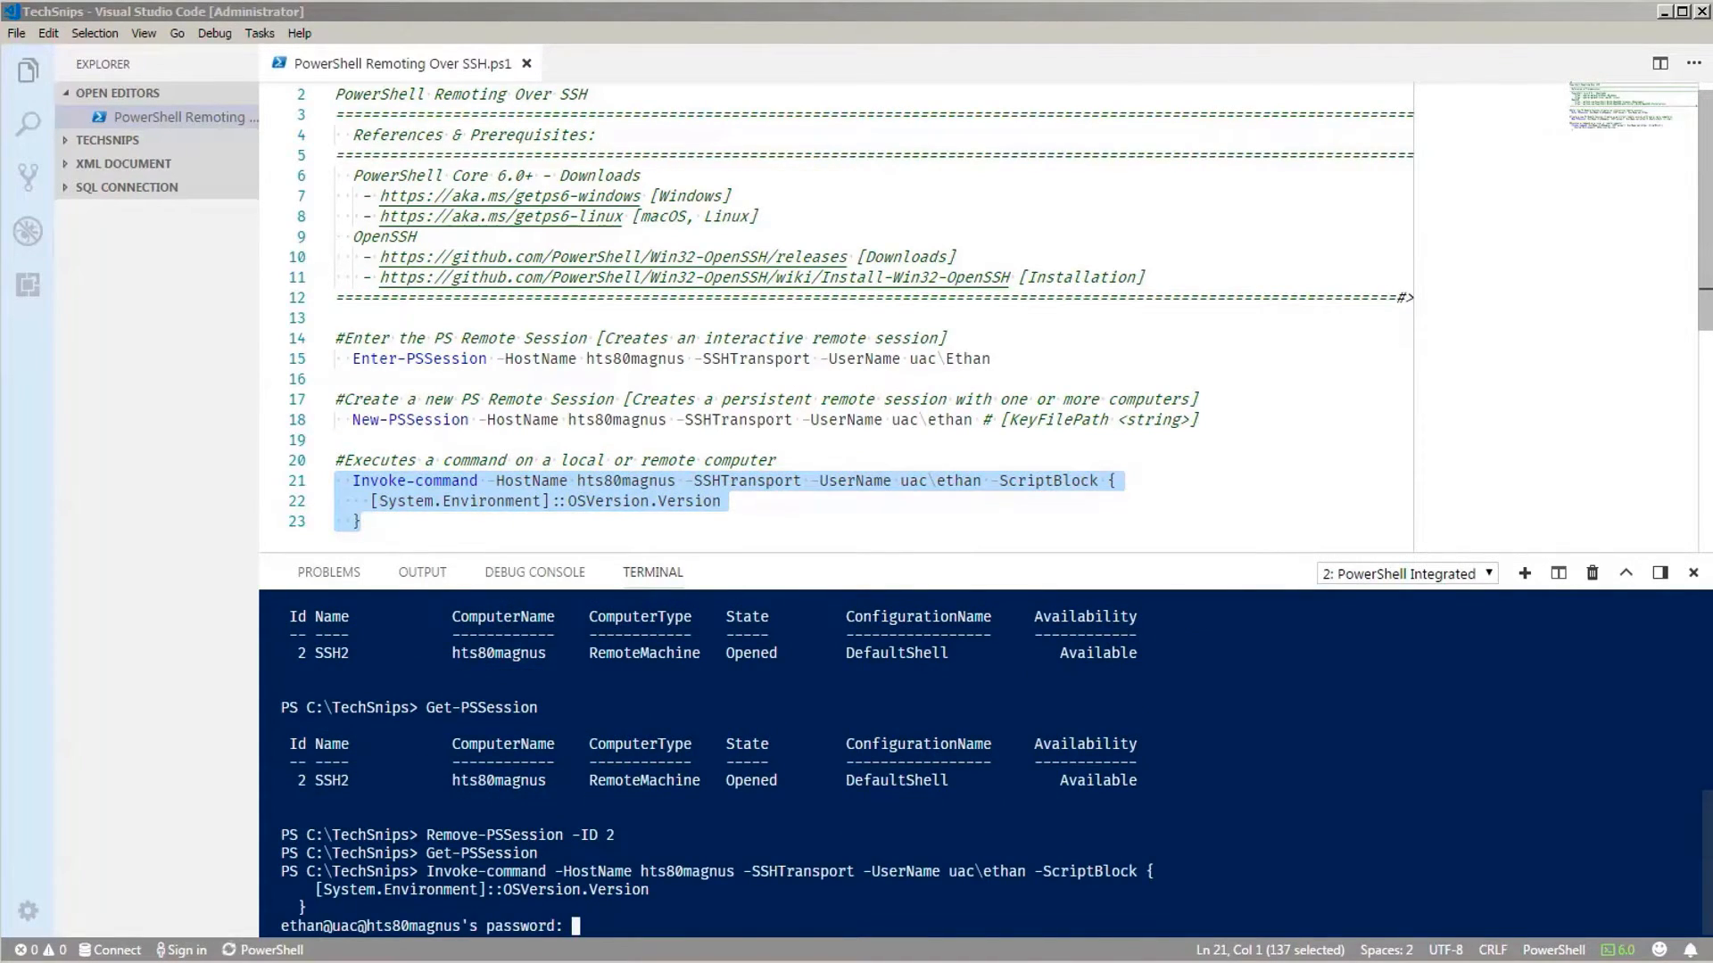